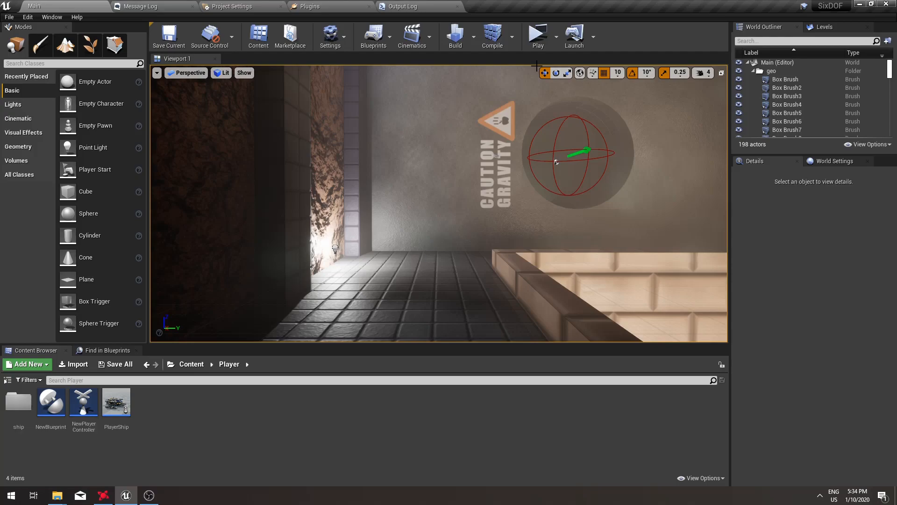
mouse_move(555, 46)
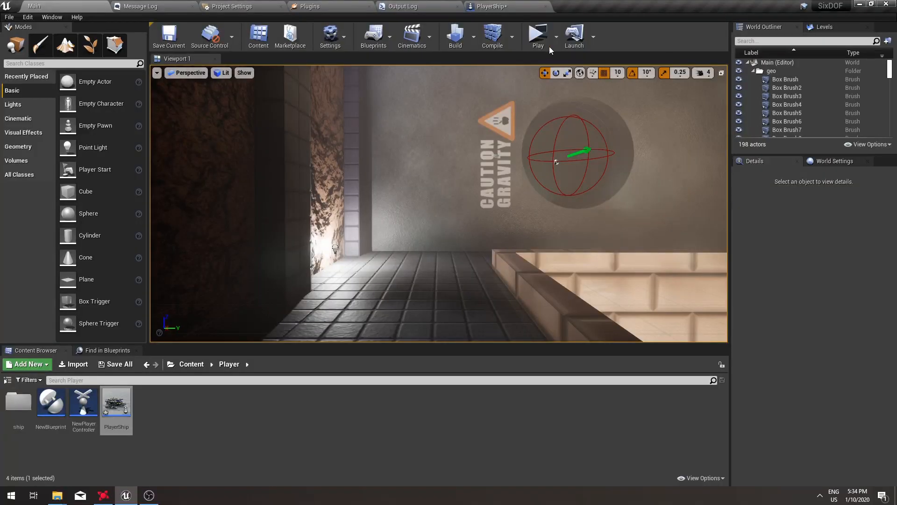
mouse_move(538, 34)
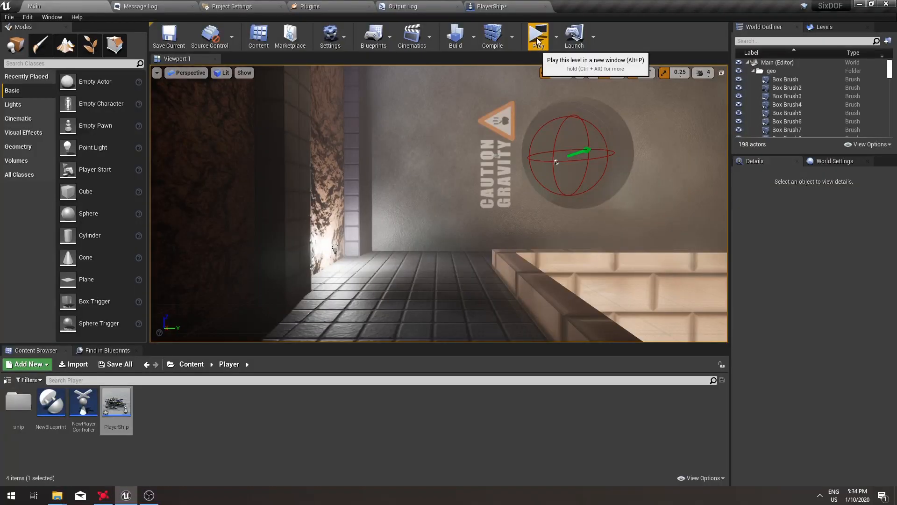
- Run a play session of the level, then return to the PlayerShip Blueprint editor
left_click(537, 34)
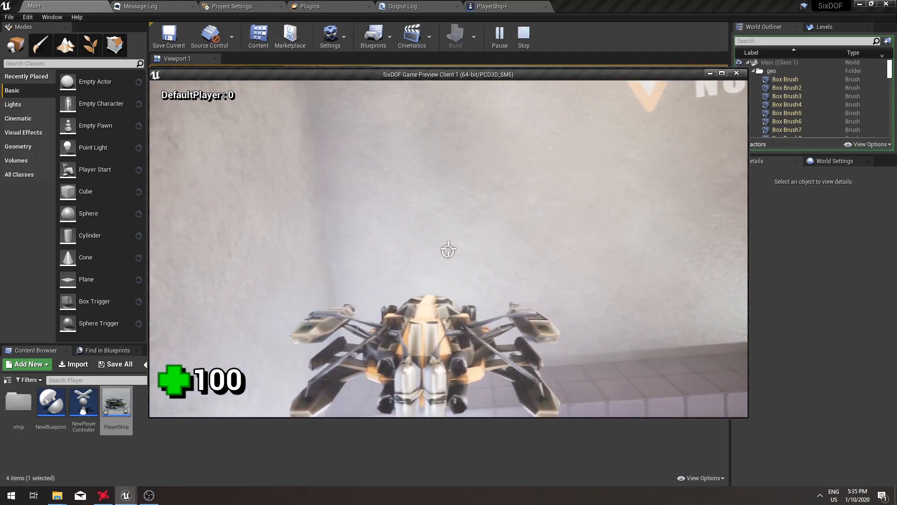
left_click(491, 7)
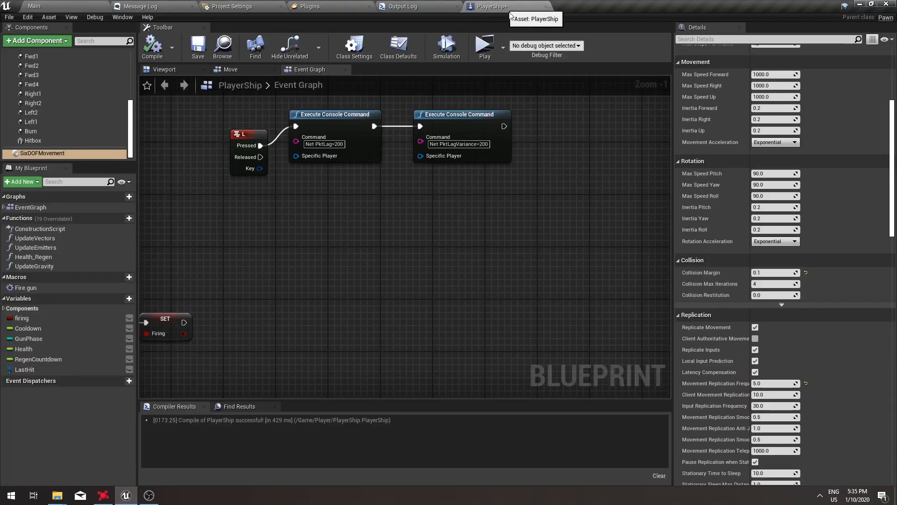
- Tick Client Authoritative Movement in the SixDOFMovement Replication settings
left_click(484, 44)
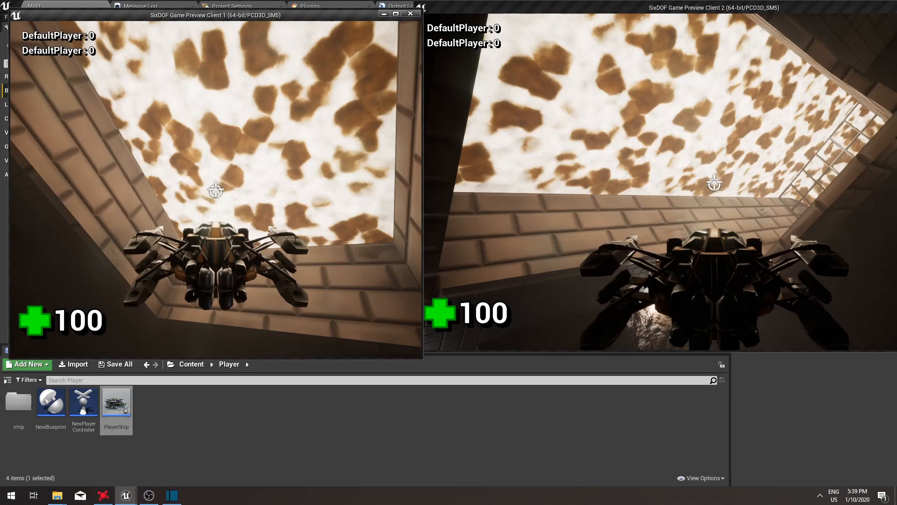
mouse_move(369, 251)
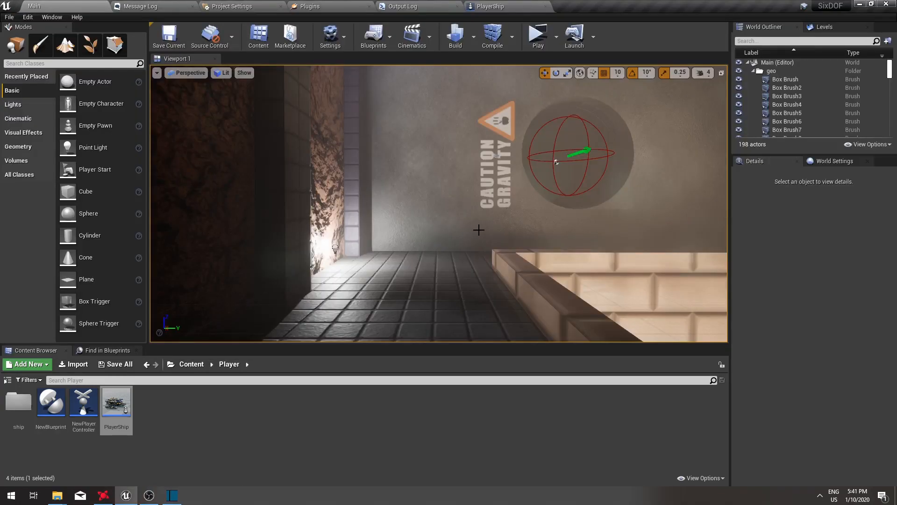
- After flying both lagged clients, return to the PlayerShip Blueprint editor
left_click(490, 6)
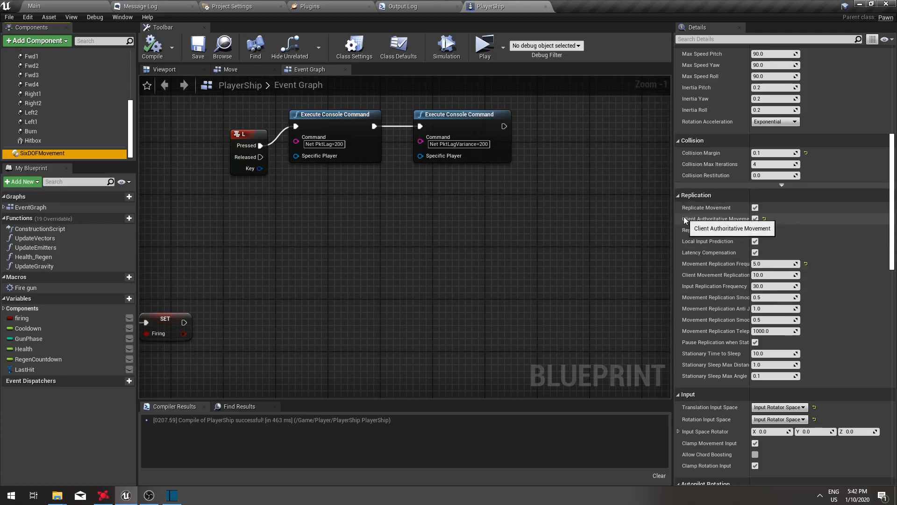
mouse_move(720, 230)
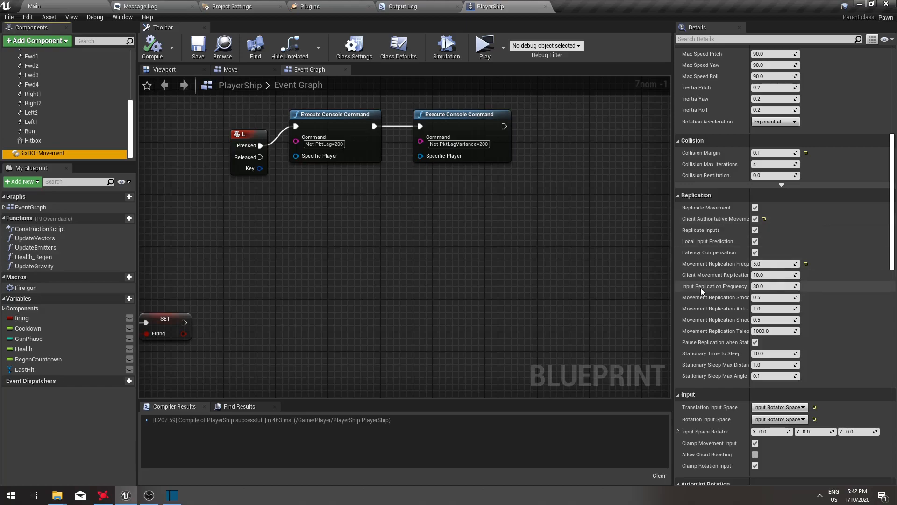
mouse_move(699, 277)
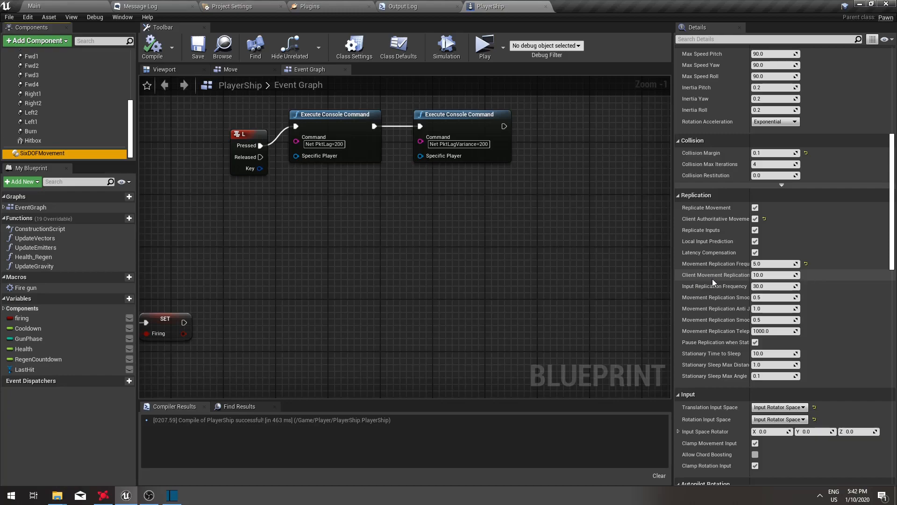
mouse_move(712, 267)
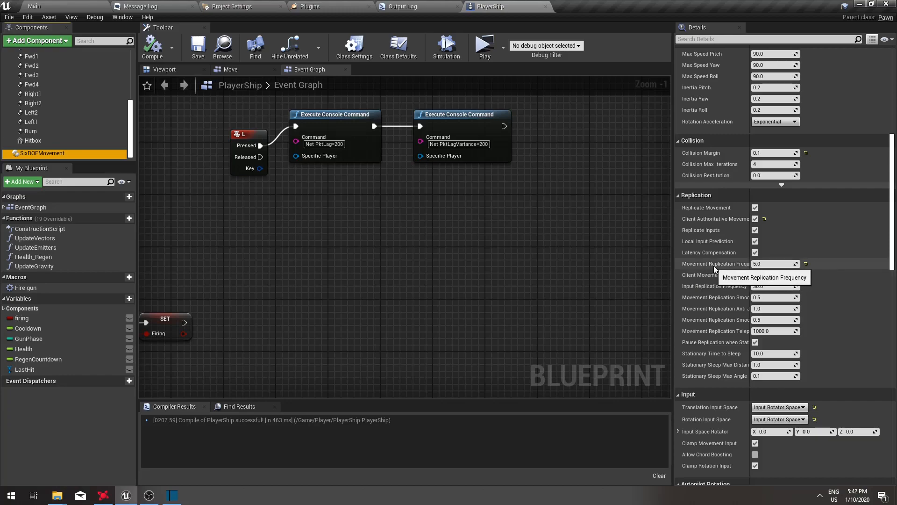
mouse_move(678, 286)
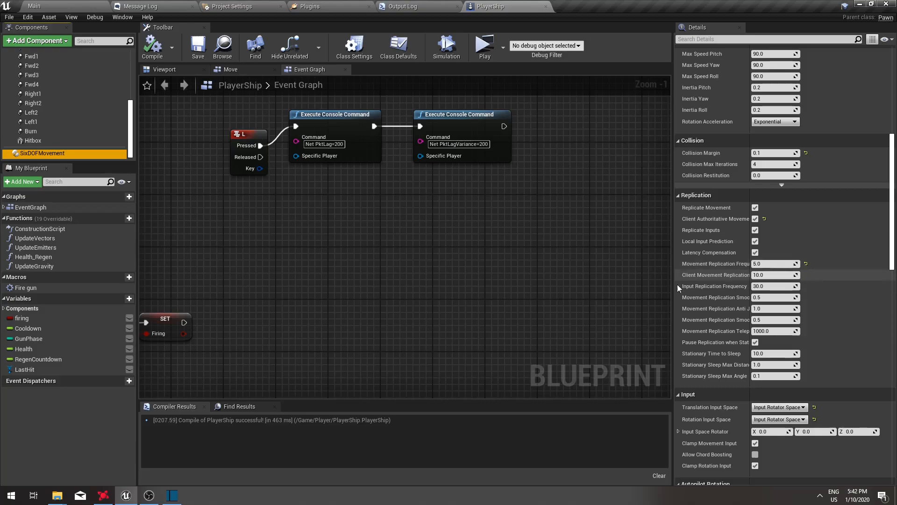
mouse_move(724, 265)
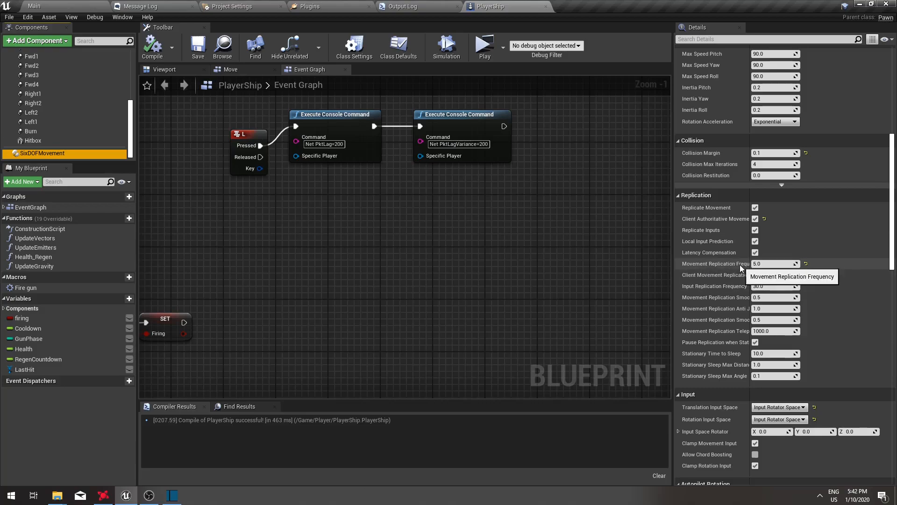